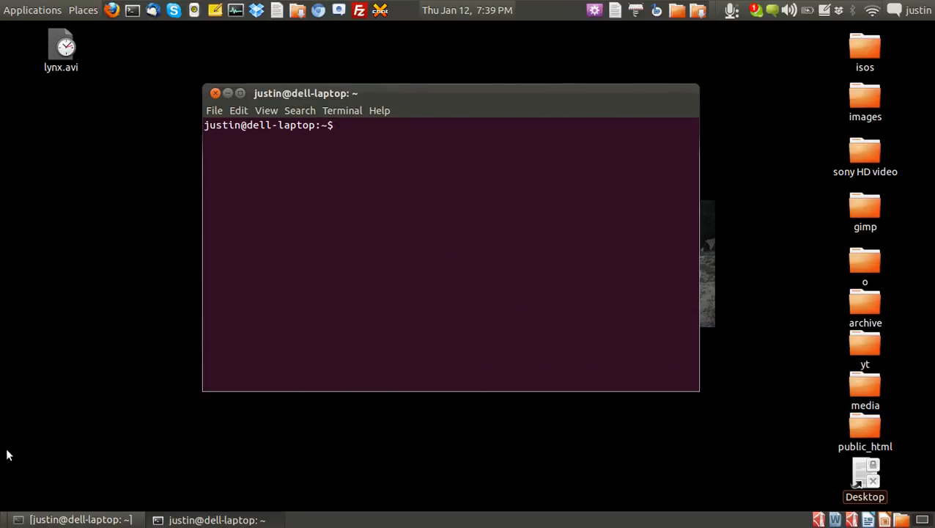
{"action": "mouse_move", "coordinate": [260, 238]}
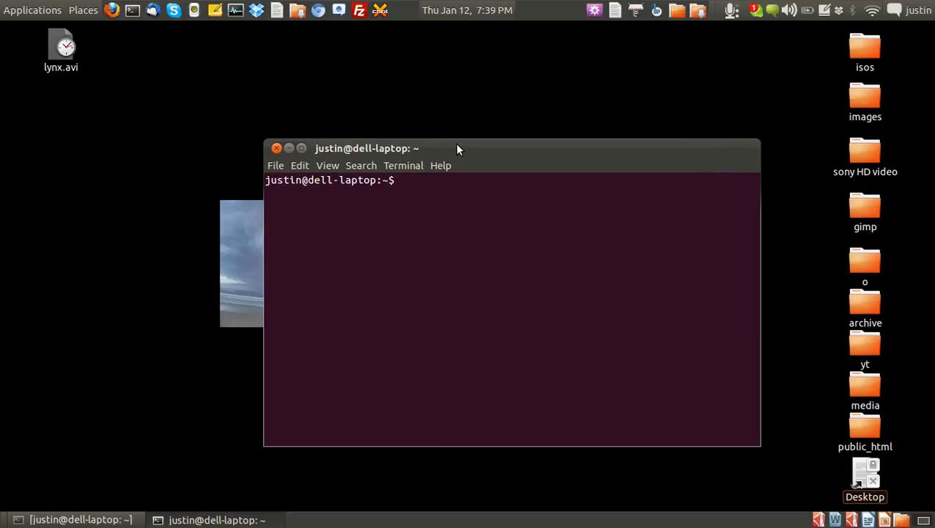
Install Lynx by running 'sudo apt-get install lynx' at the prompt
{"action": "type", "text": "sudo apt"}
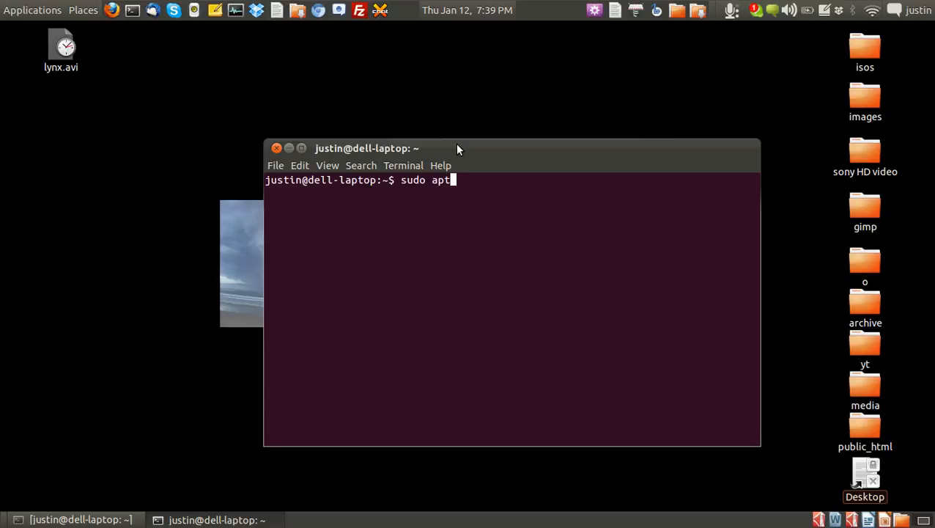
{"action": "type", "text": "-get insta;"}
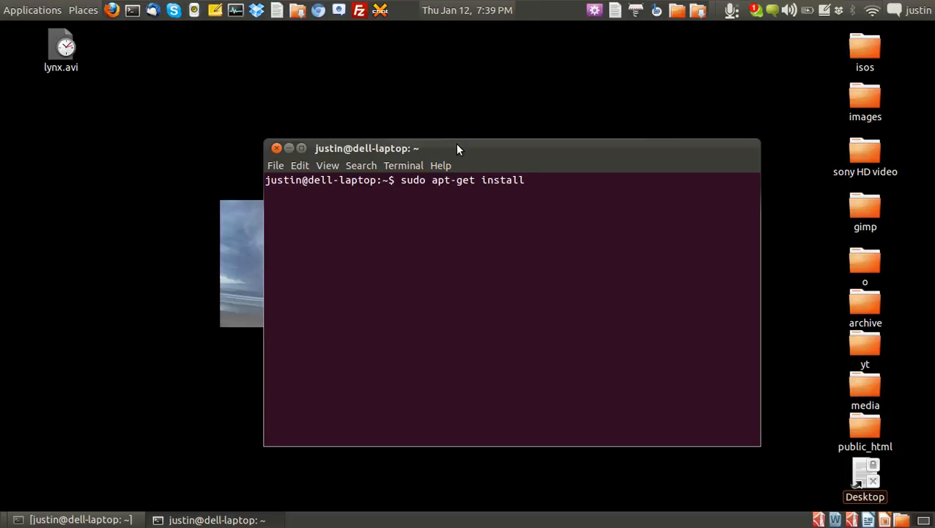
{"action": "type", "text": "lynx"}
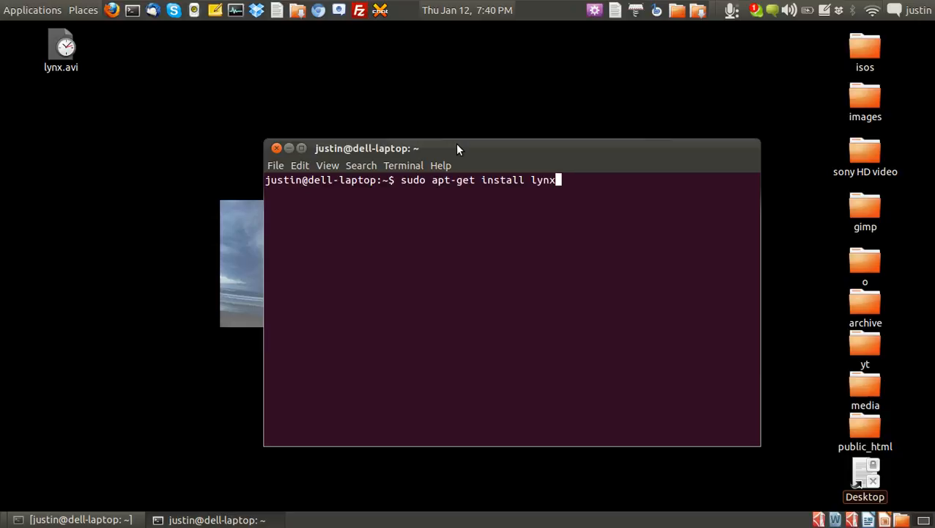
{"action": "key", "text": "Return"}
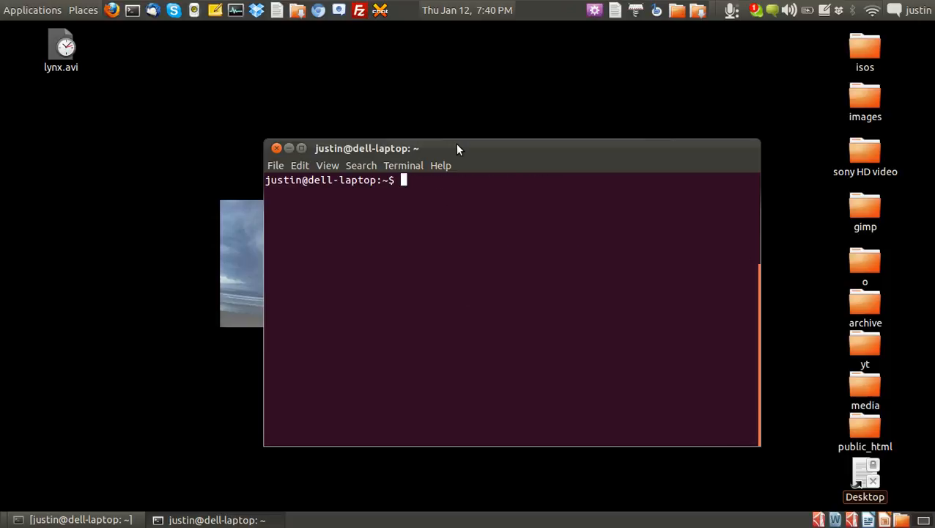
{"action": "type", "text": "lynx"}
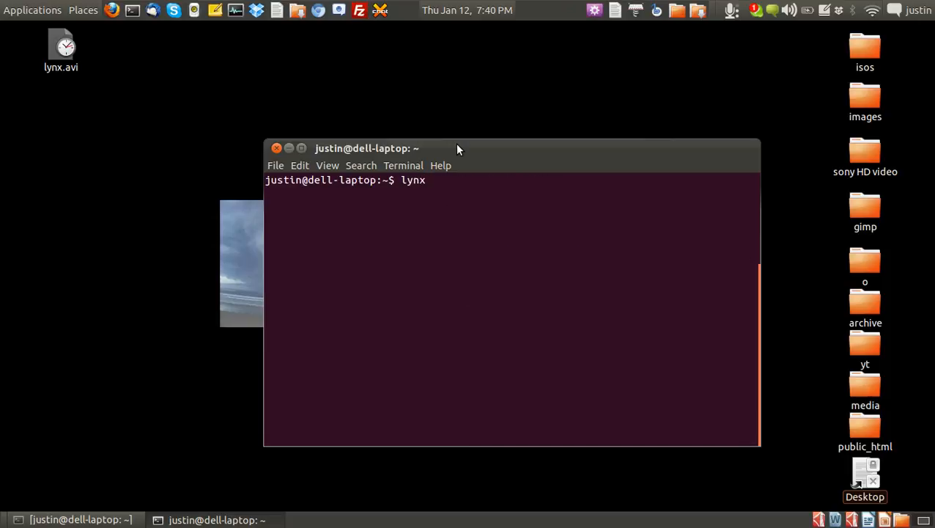
{"action": "type", "text": "www."}
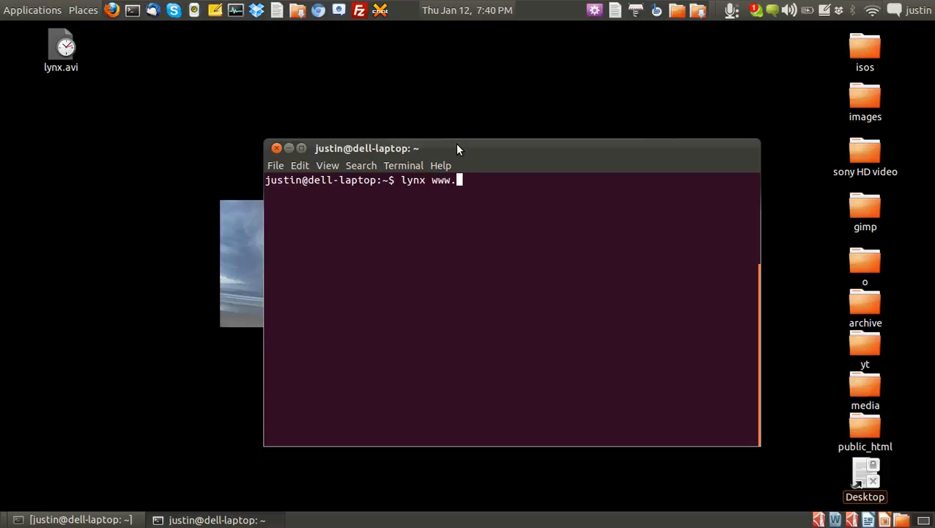
{"action": "type", "text": "fa"}
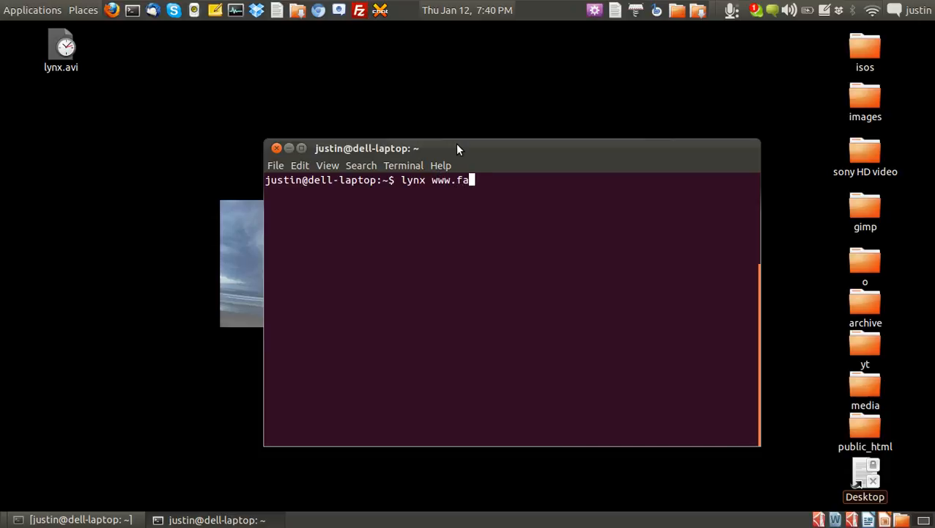
{"action": "type", "text": "cebook.com"}
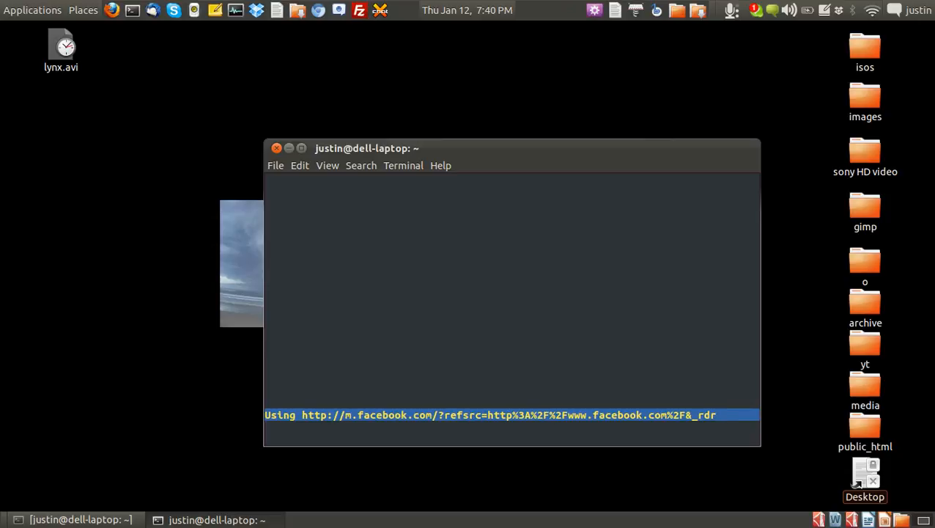
{"action": "key", "text": "Return"}
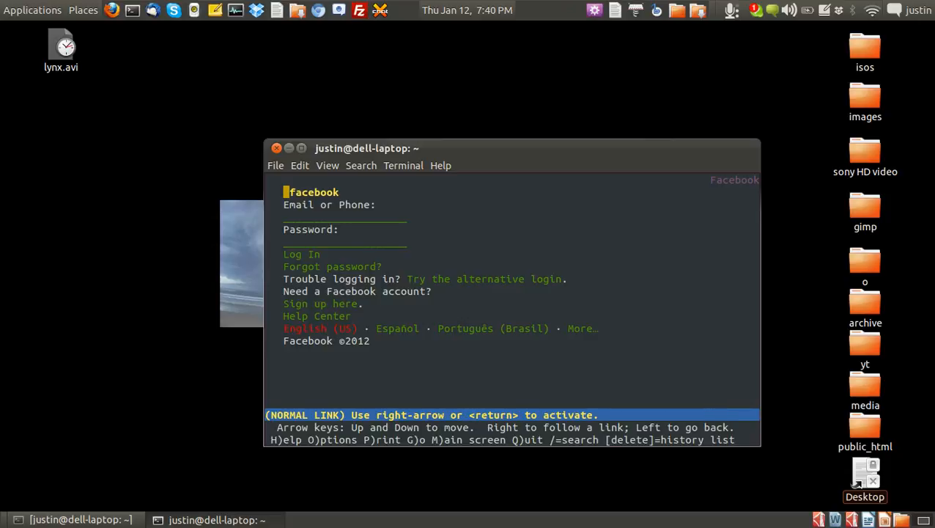